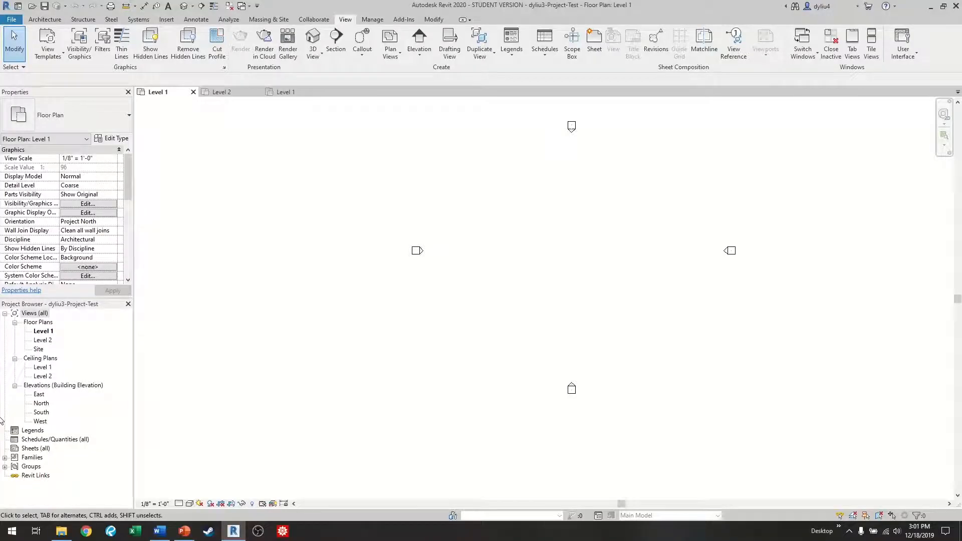
mouse_move(369, 251)
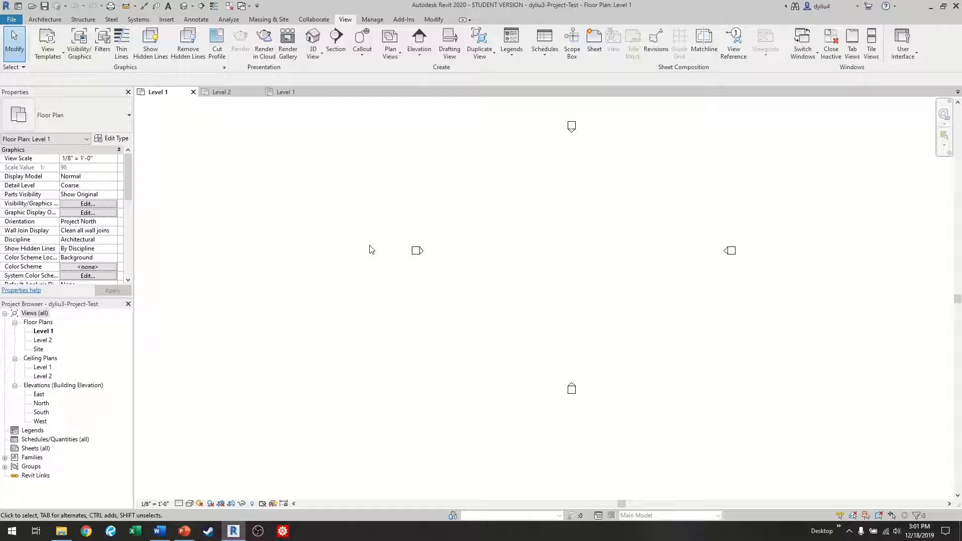
mouse_move(605, 258)
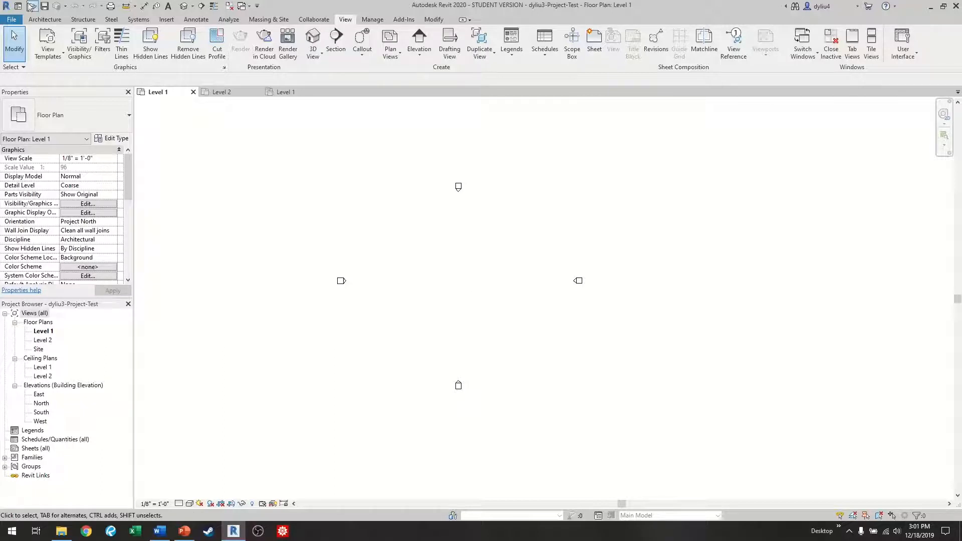
Show the Architecture ribbon with building and datum tools such as Grid.
click(44, 19)
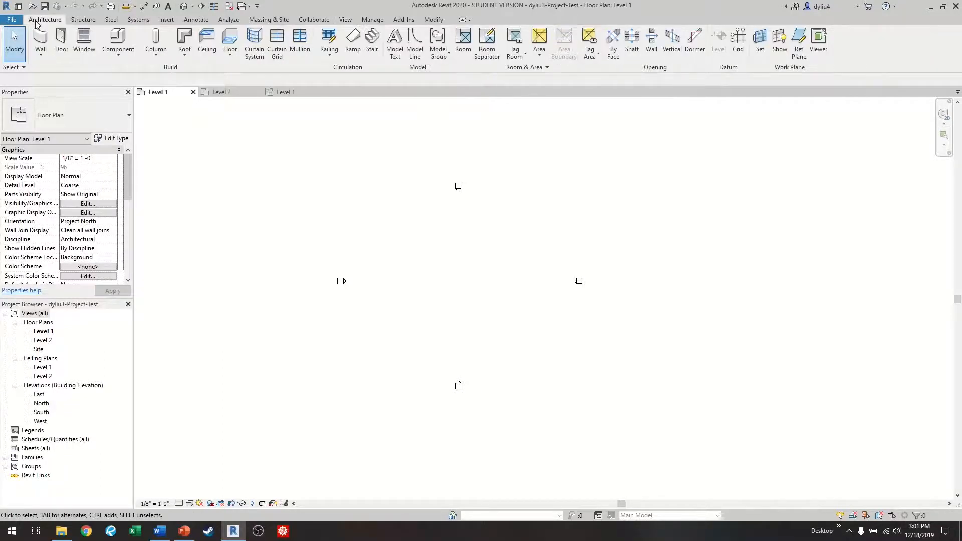
mouse_move(739, 40)
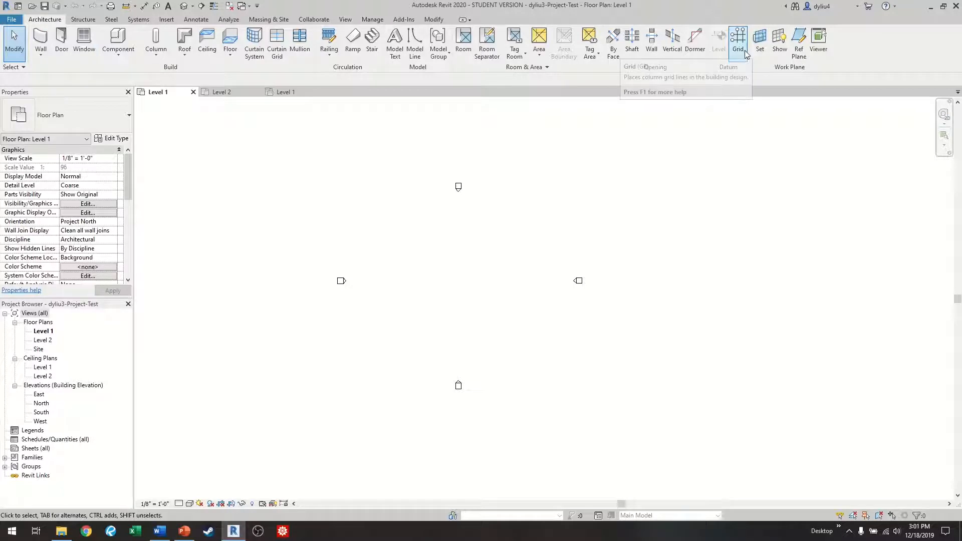
mouse_move(739, 40)
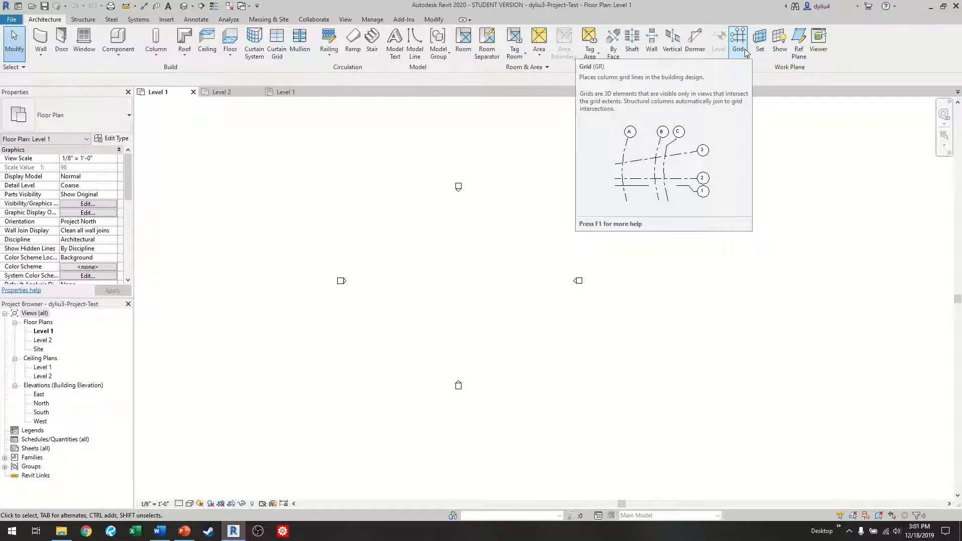
Start the Grid tool to place column grid lines on the Level 1 plan.
click(739, 42)
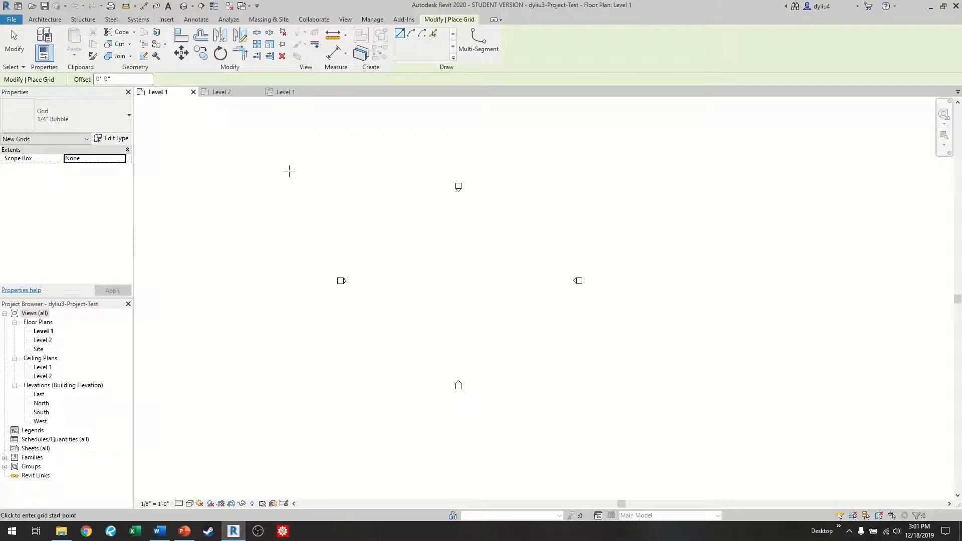
mouse_move(542, 51)
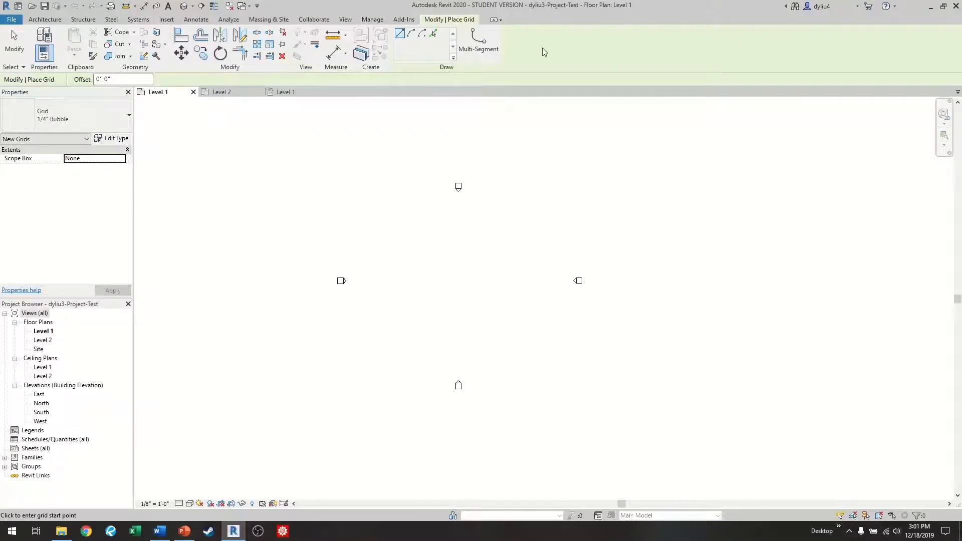
mouse_move(617, 37)
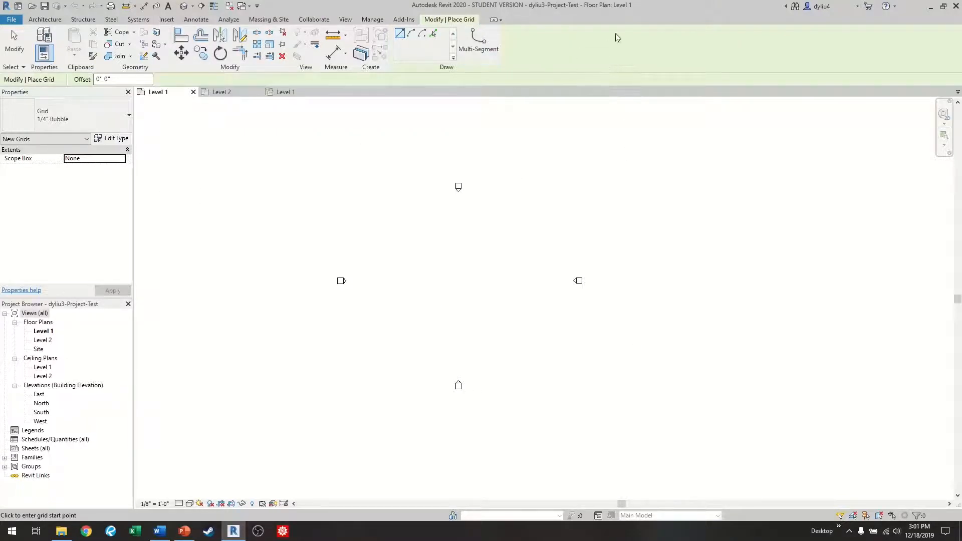
mouse_move(674, 61)
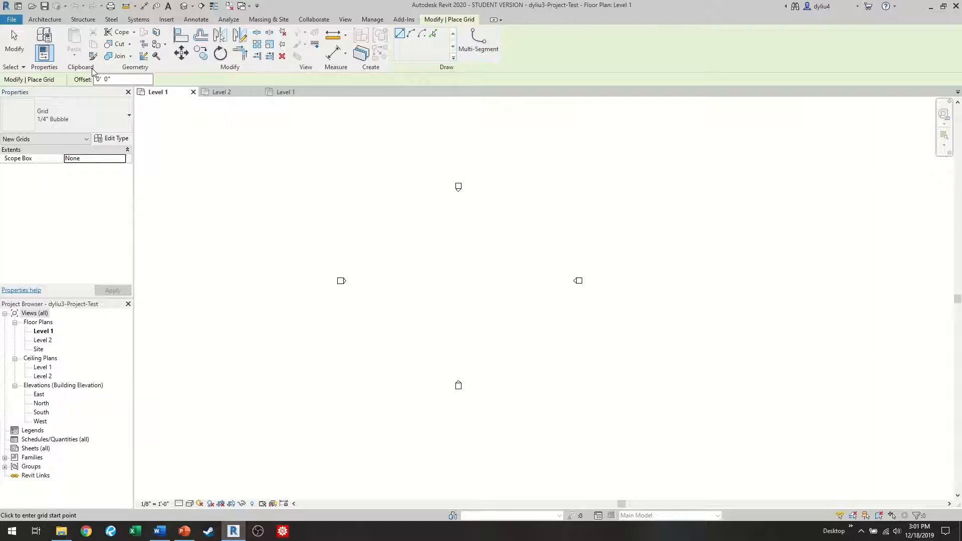
mouse_move(343, 84)
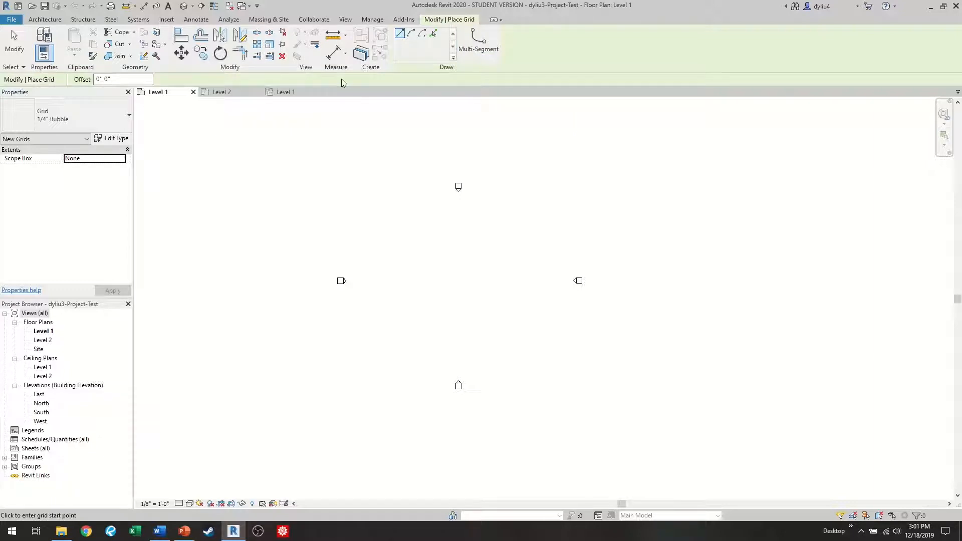
mouse_move(400, 34)
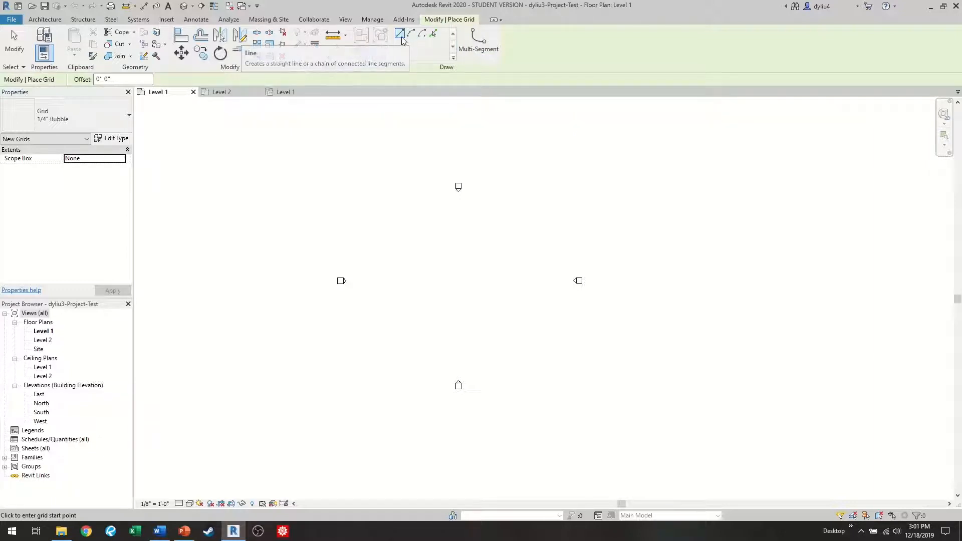
mouse_move(357, 213)
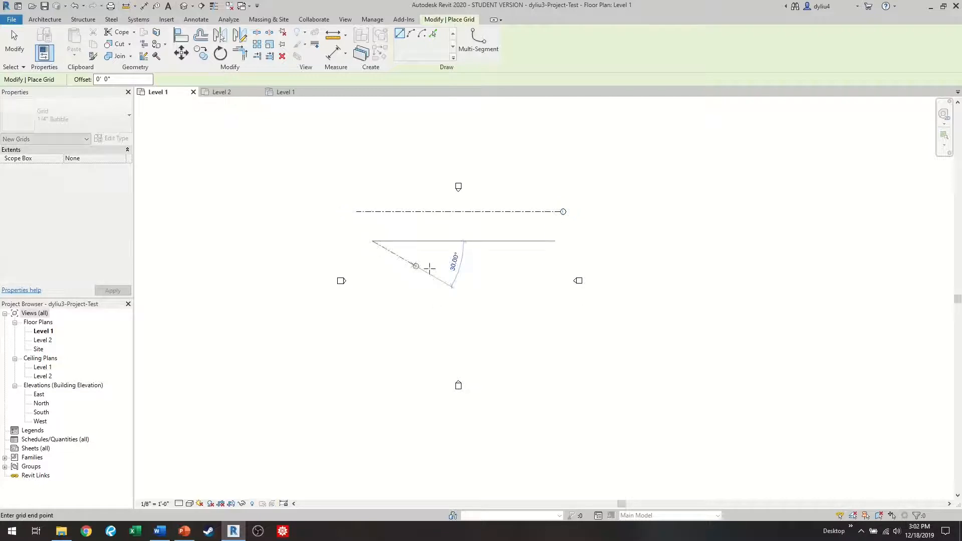
mouse_move(532, 359)
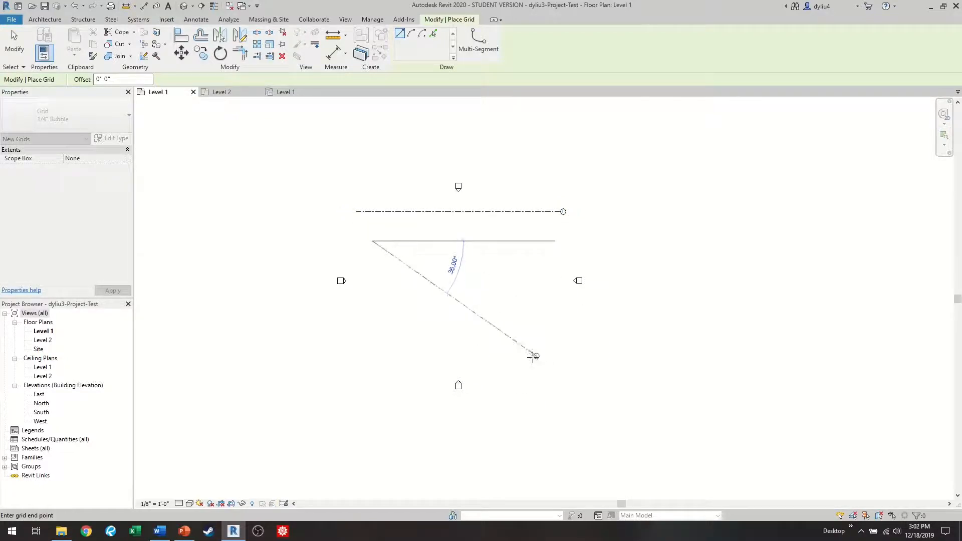
mouse_move(566, 398)
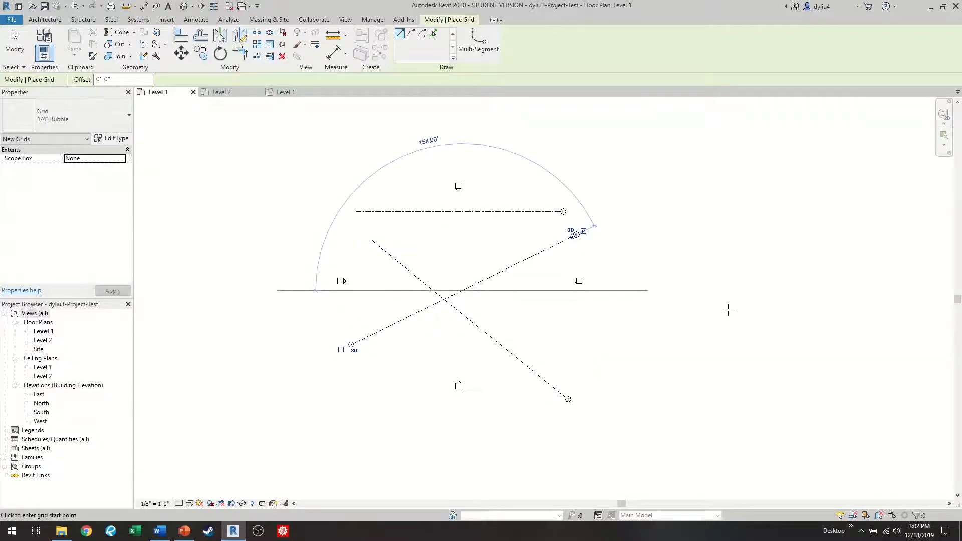
mouse_move(731, 305)
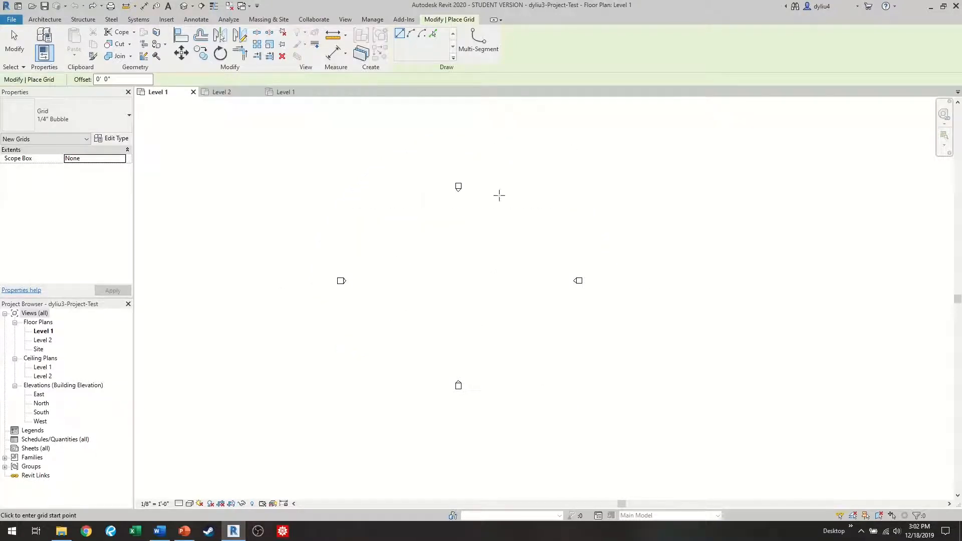
mouse_move(352, 215)
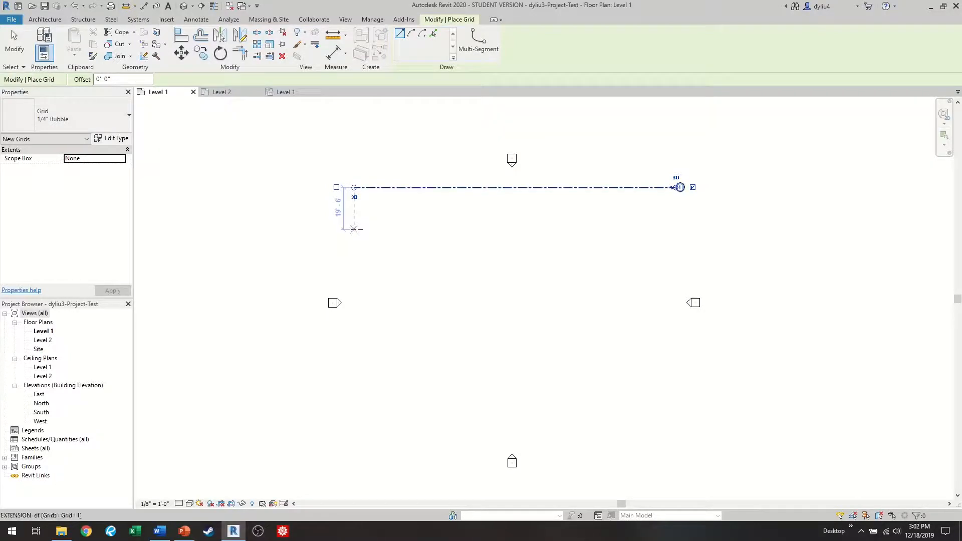
mouse_move(356, 230)
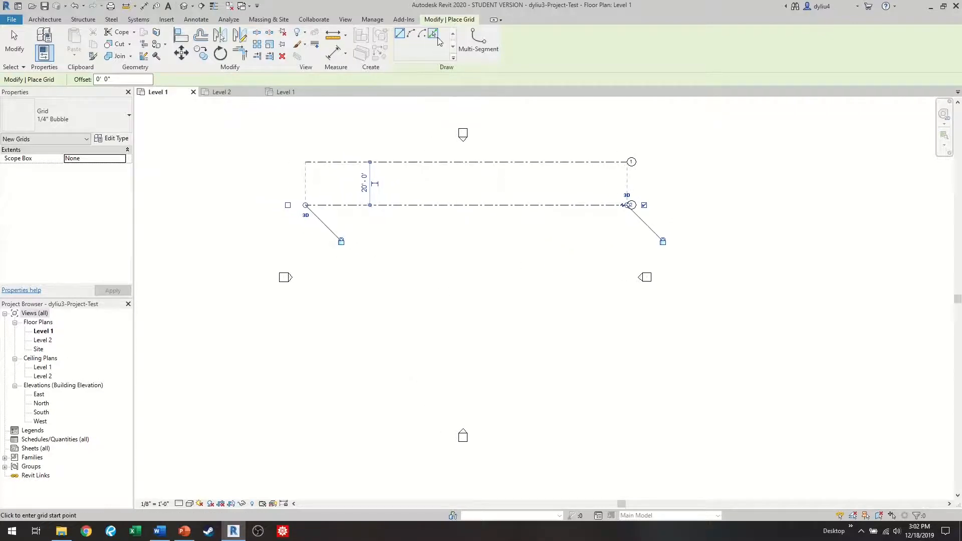
mouse_move(433, 35)
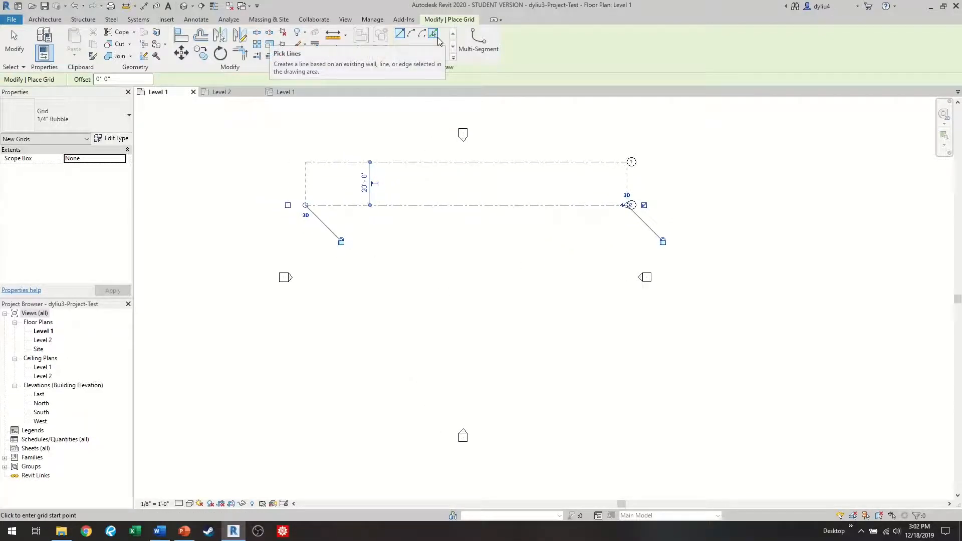
Switch grid creation to Pick Lines for 20'-0" offsets from existing grids.
click(433, 34)
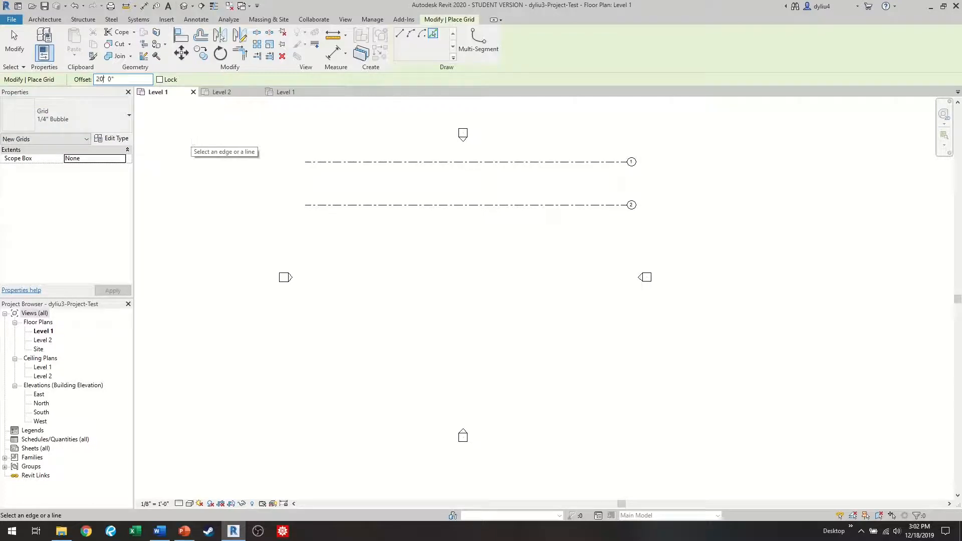
mouse_move(402, 205)
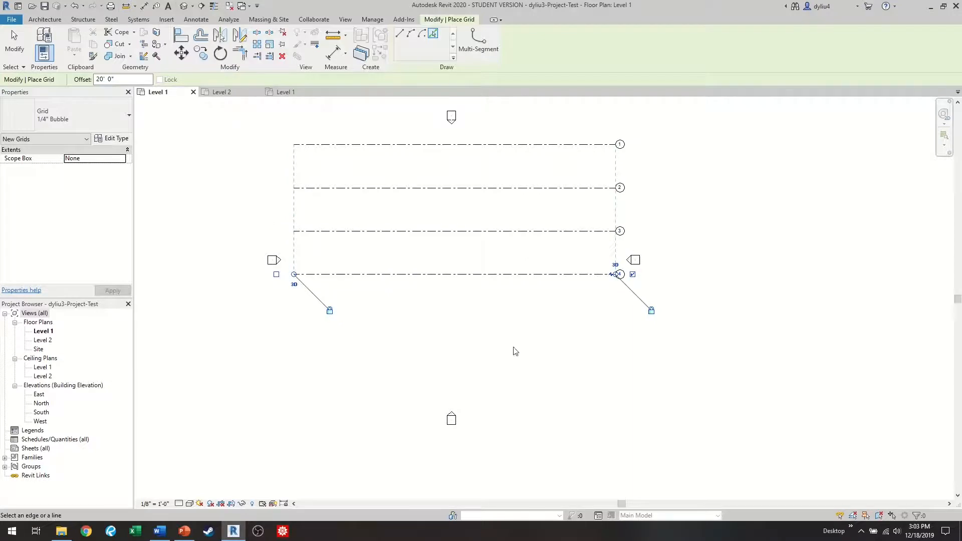
mouse_move(539, 350)
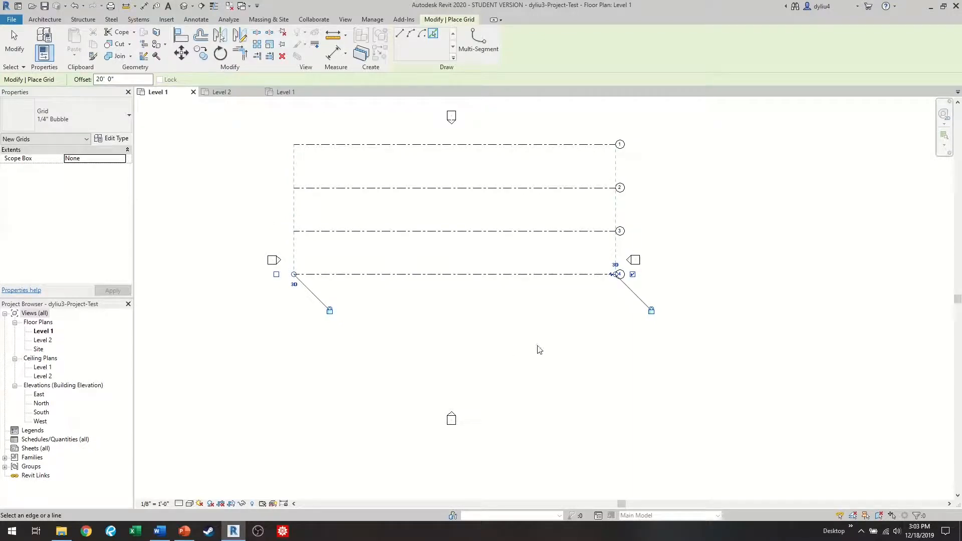
mouse_move(515, 275)
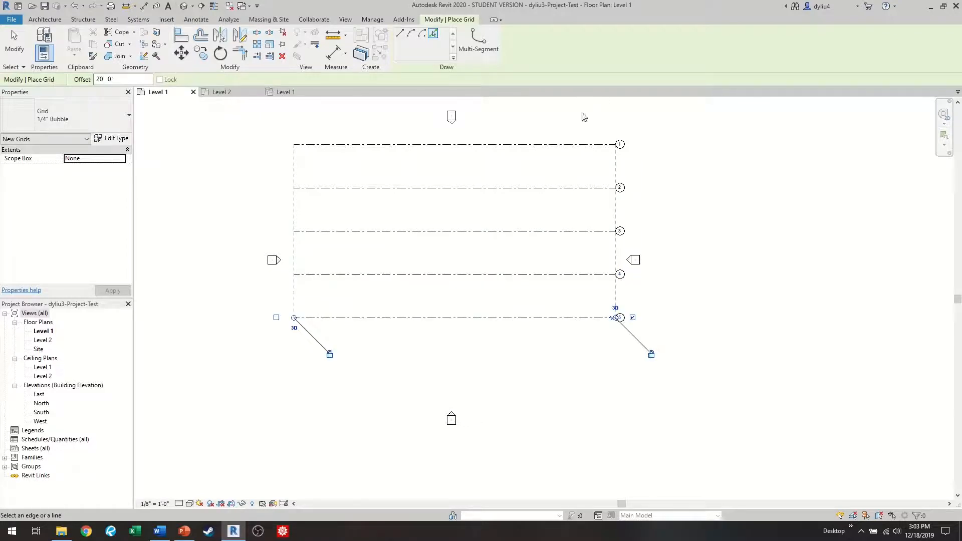
mouse_move(550, 299)
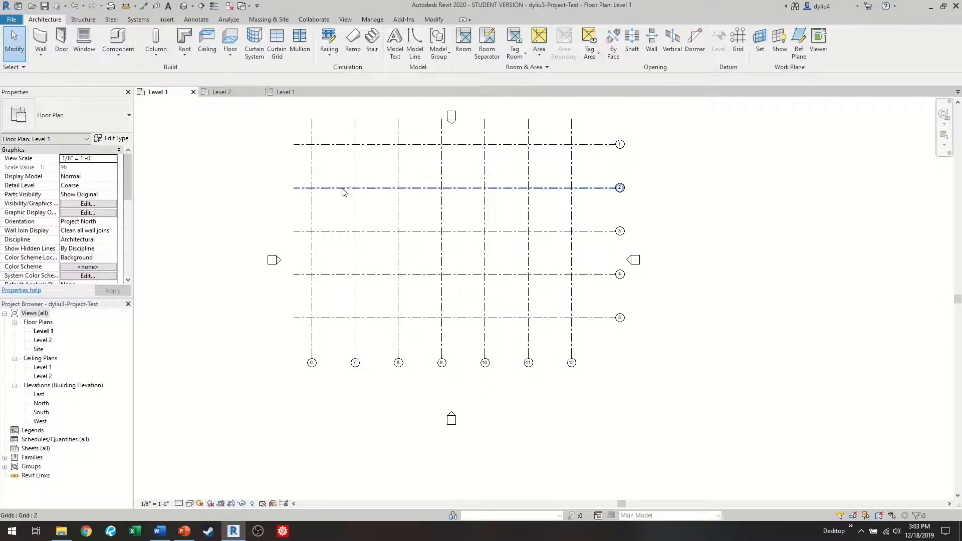
Check the first vertical grid line by selecting it, then clear the selection.
click(311, 363)
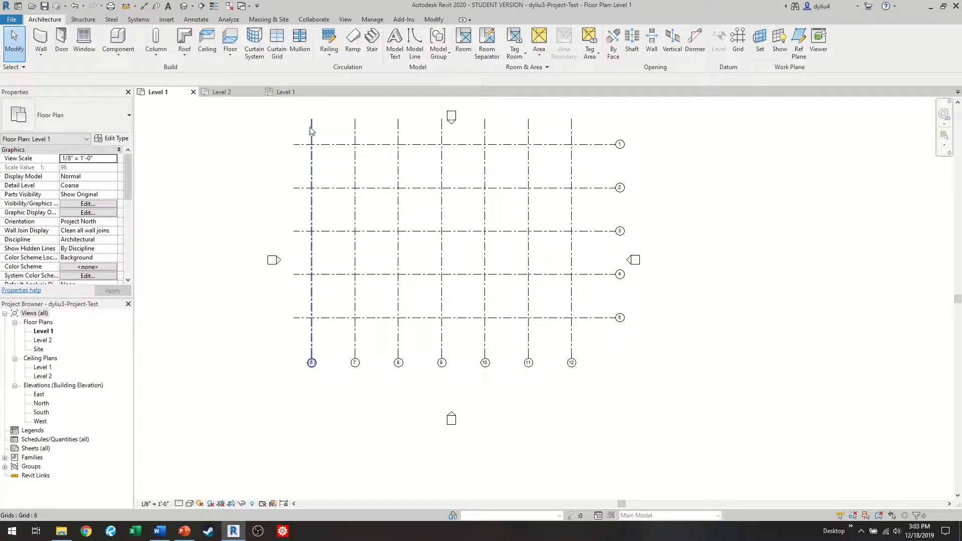
mouse_move(312, 129)
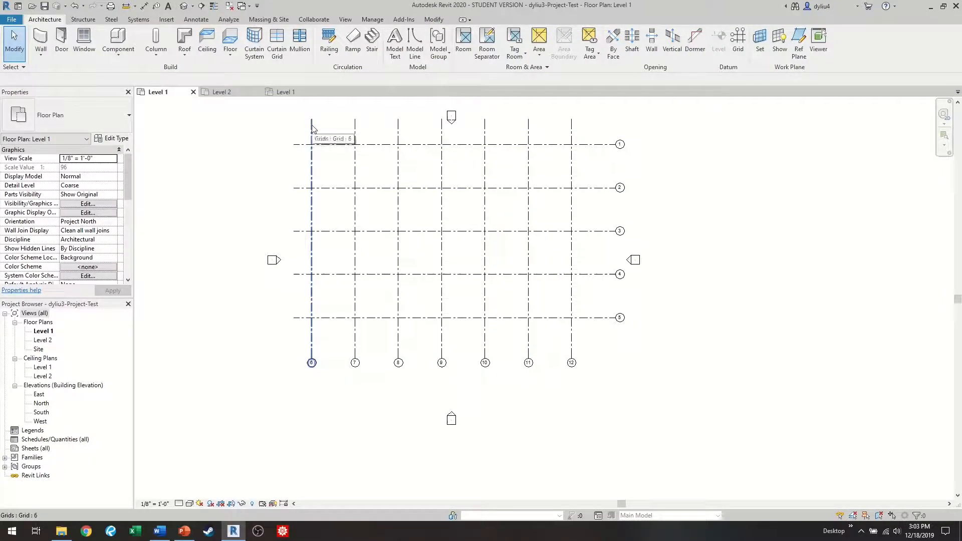
click(393, 211)
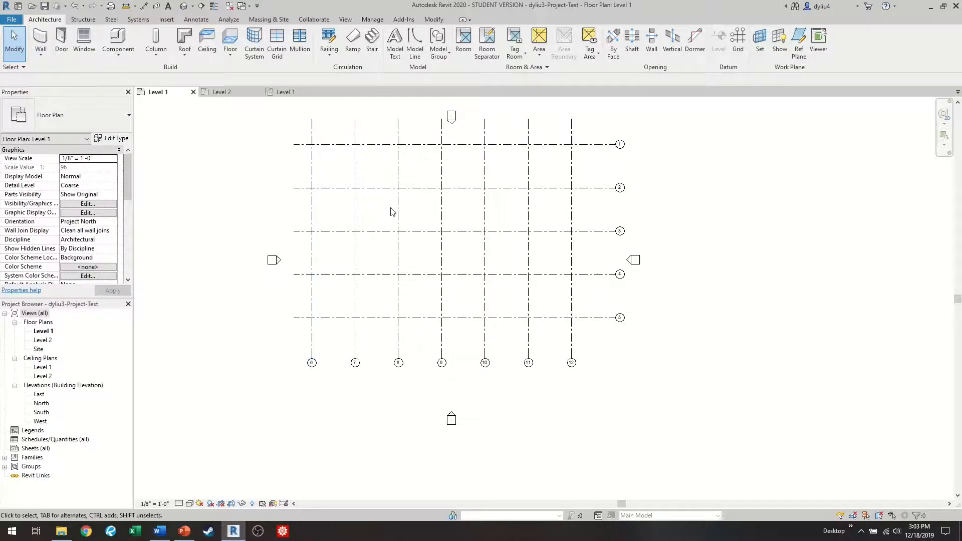
mouse_move(668, 273)
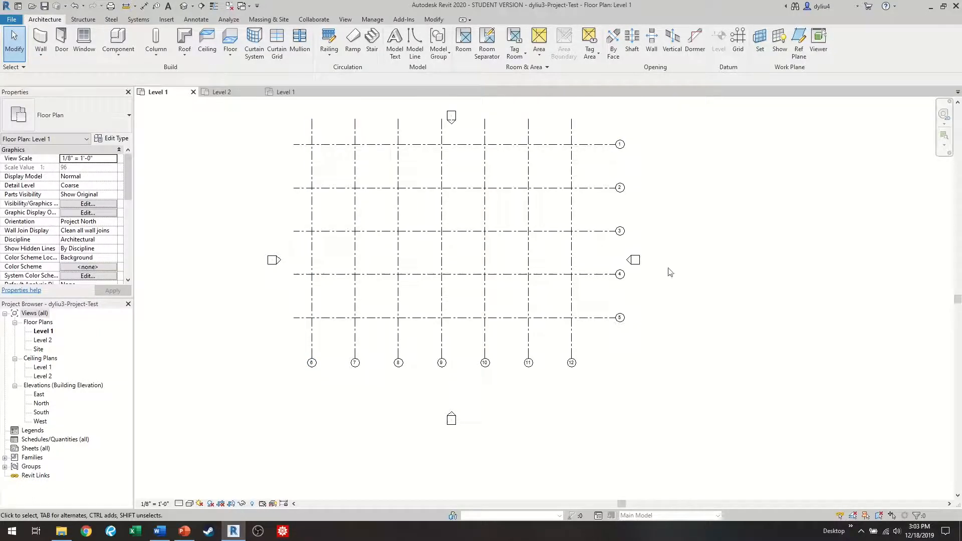
mouse_move(101, 383)
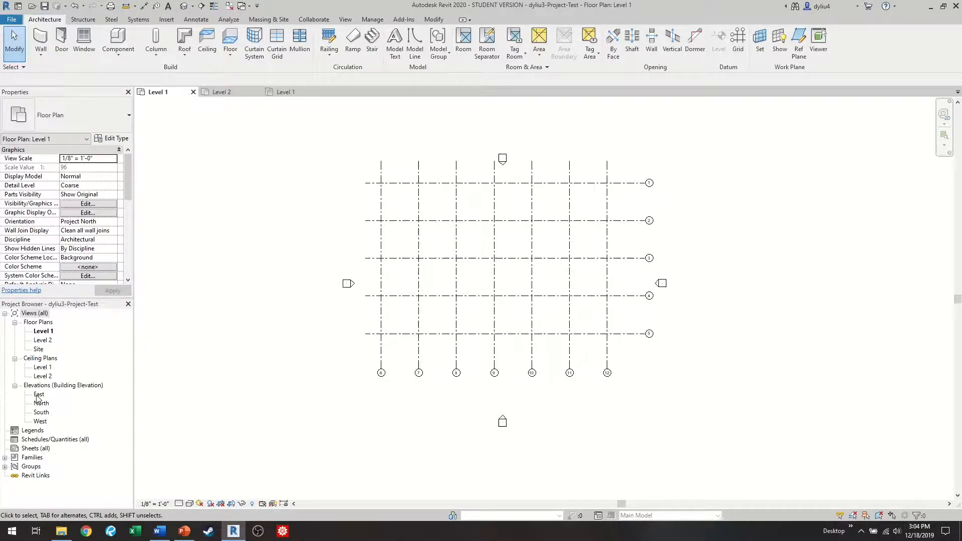
Open the East elevation from the Project Browser, check the Level 1 plan, and return to East.
double_click(39, 394)
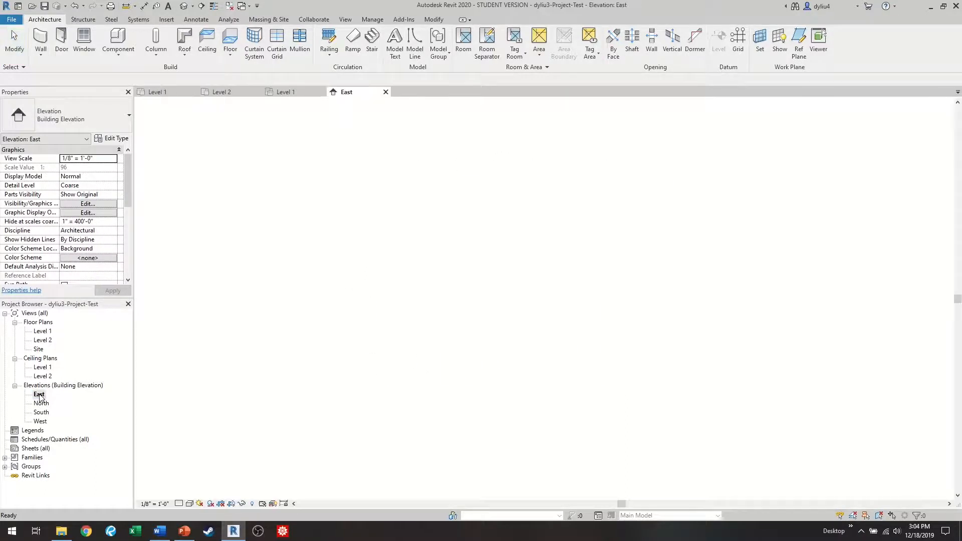
double_click(39, 394)
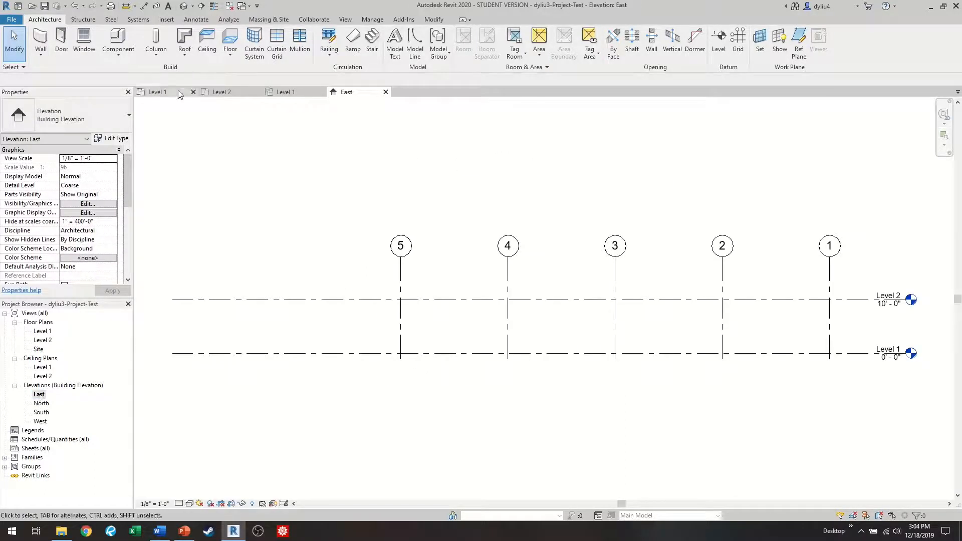
click(157, 91)
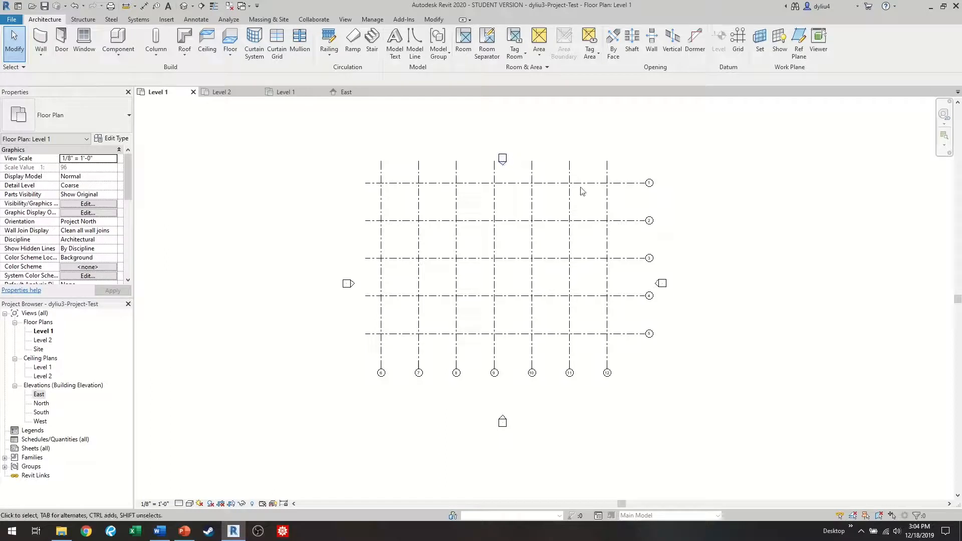
click(649, 295)
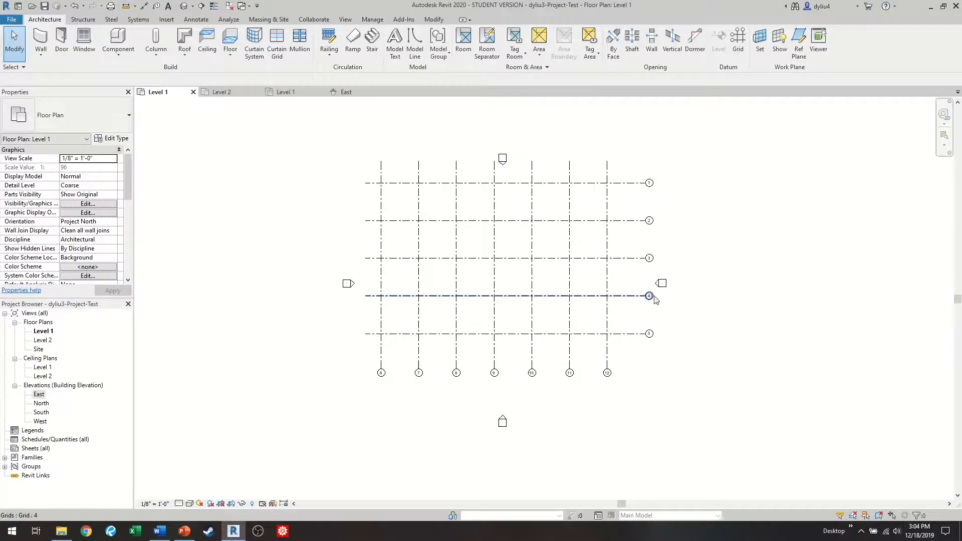
click(346, 91)
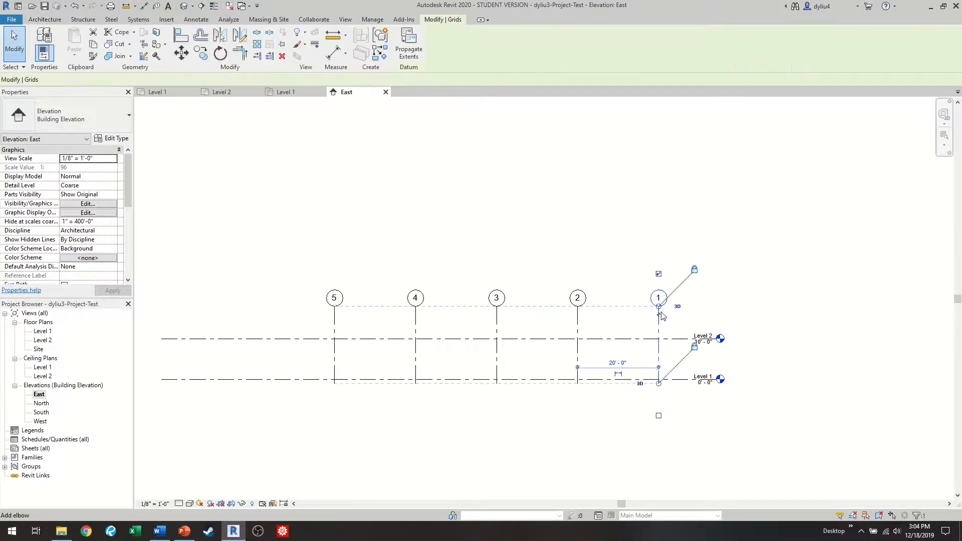
Change Level 2's elevation from 10'-0" to 15'-0" above Level 1.
click(659, 297)
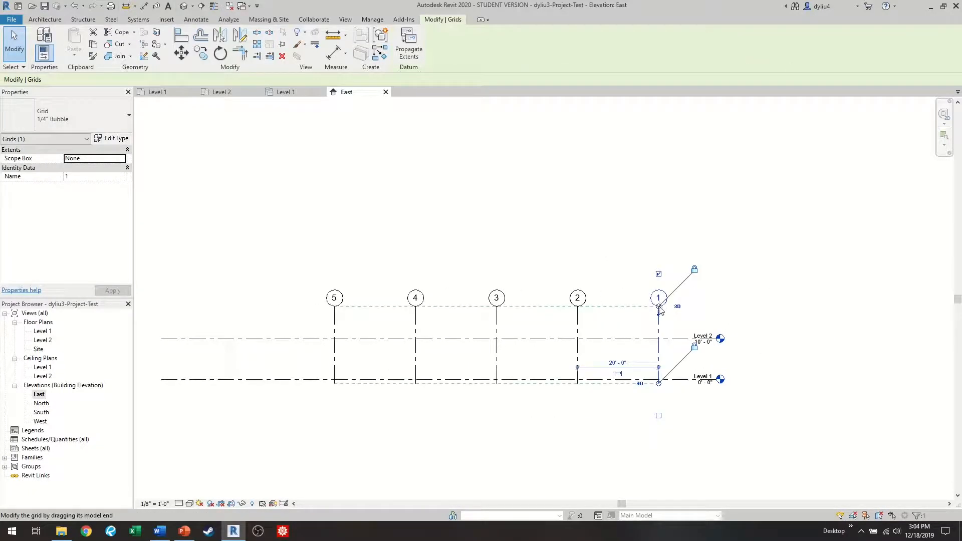
click(850, 412)
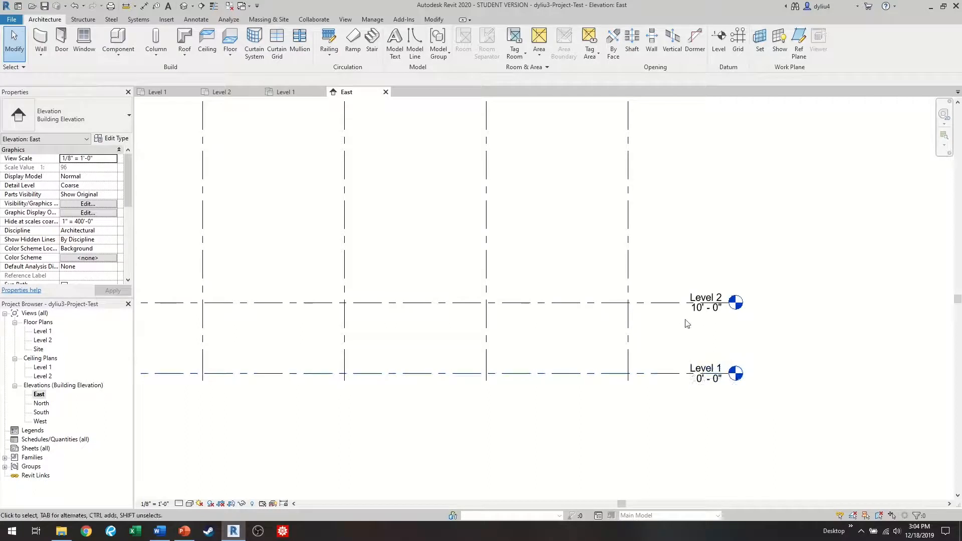
click(706, 302)
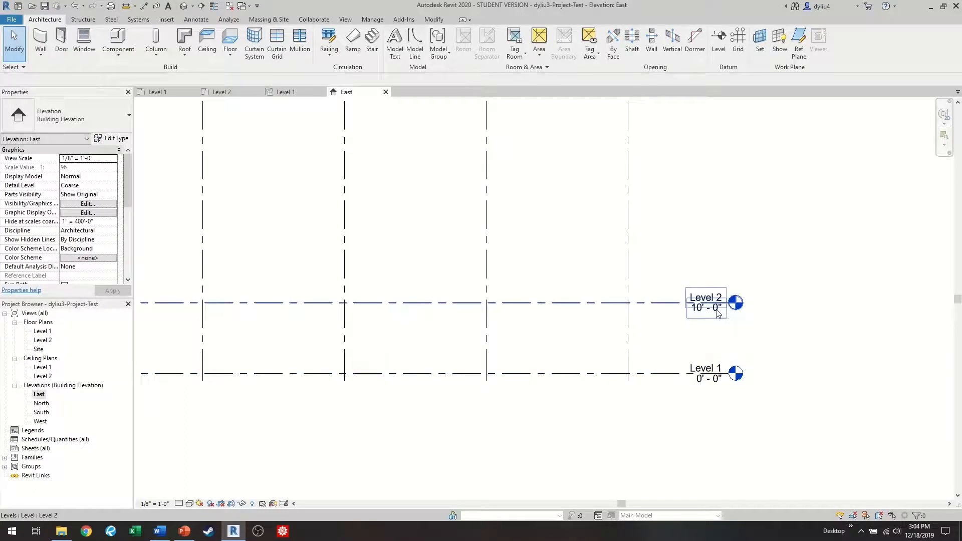
mouse_move(720, 313)
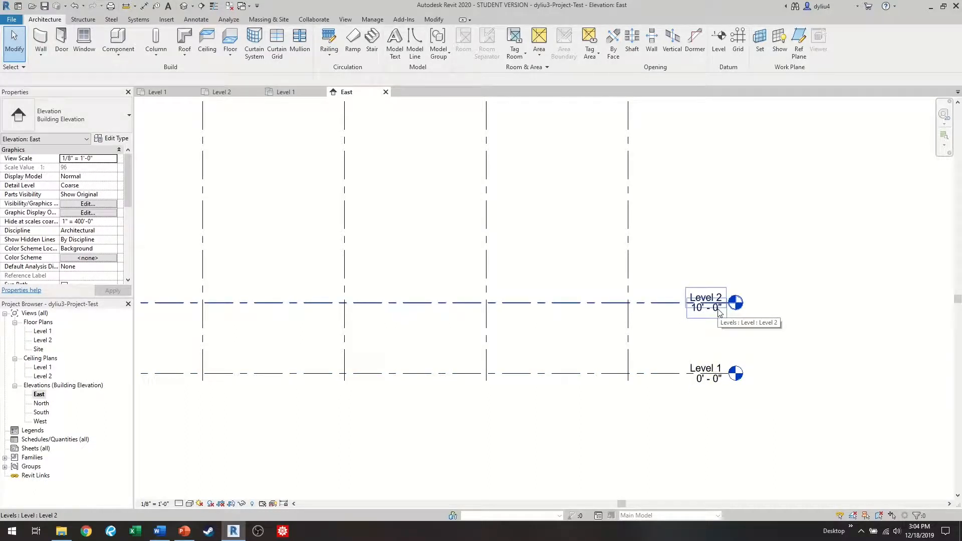
click(706, 303)
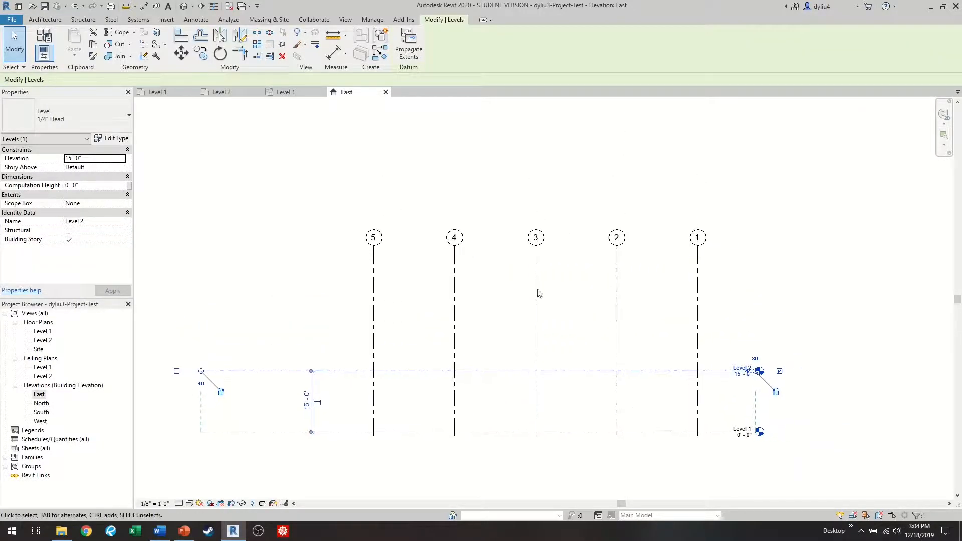
click(44, 19)
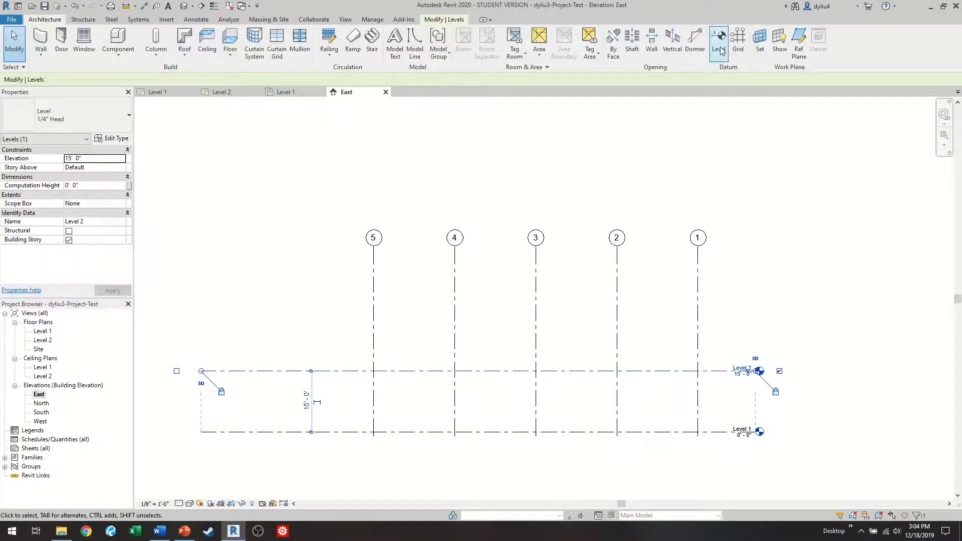
Place Level 3 at 30'-0" with the Level tool, removing the accidental extra levels 4–8.
click(719, 43)
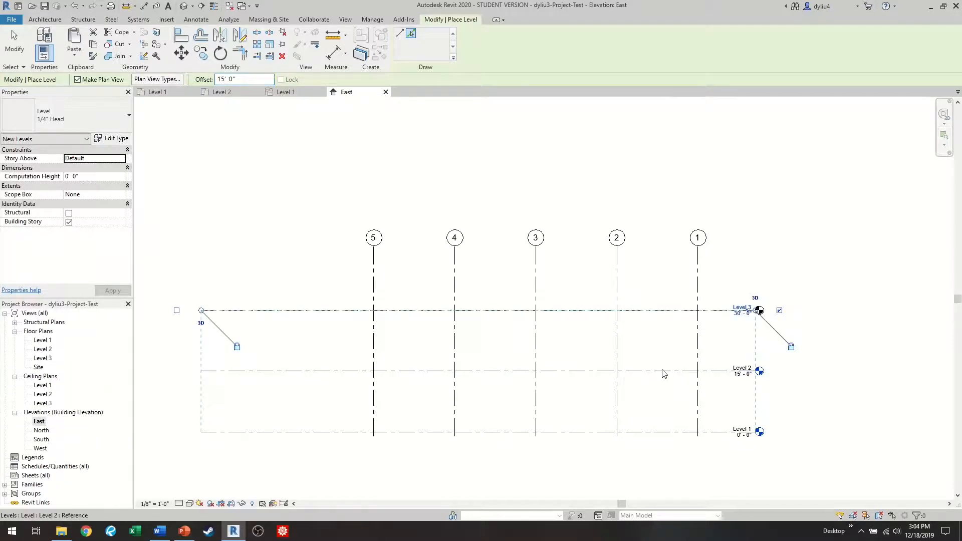
mouse_move(664, 374)
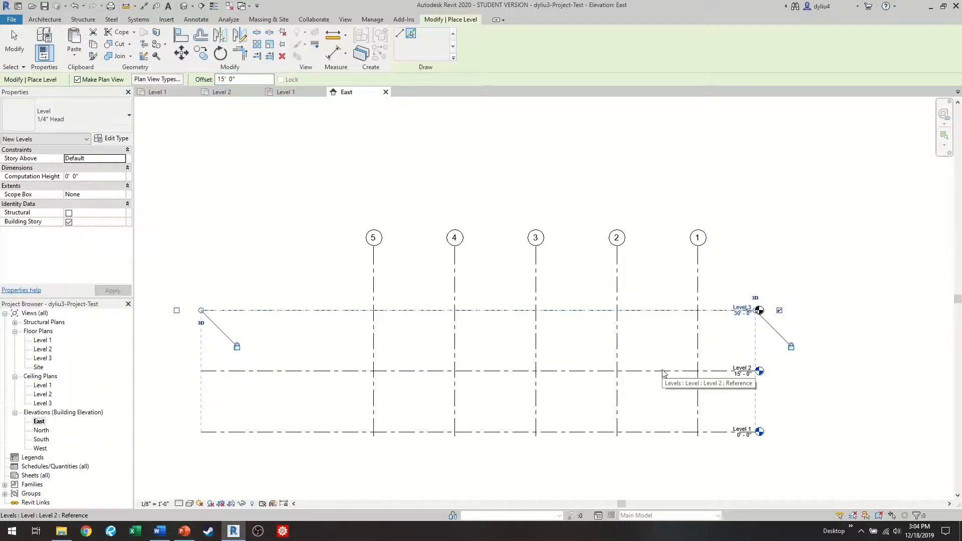
mouse_move(661, 374)
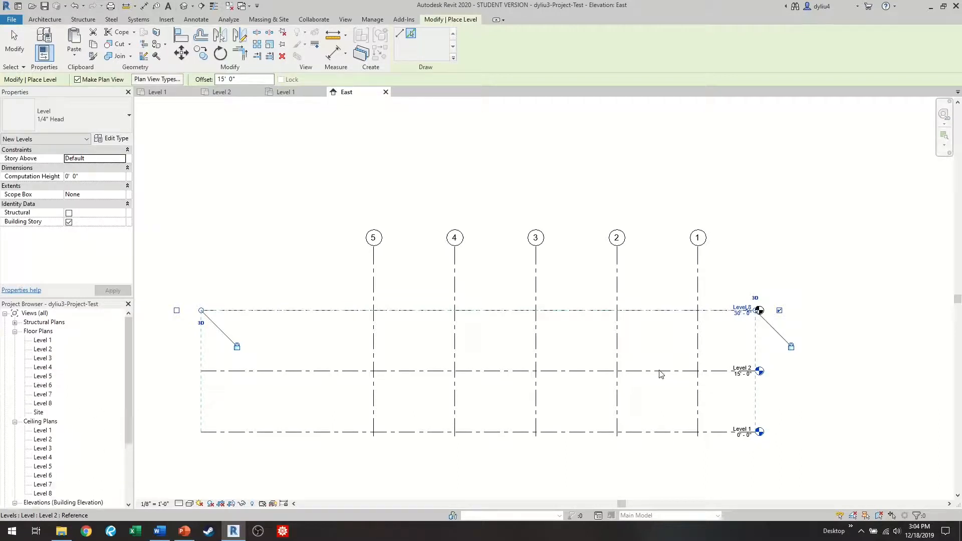
double_click(742, 307)
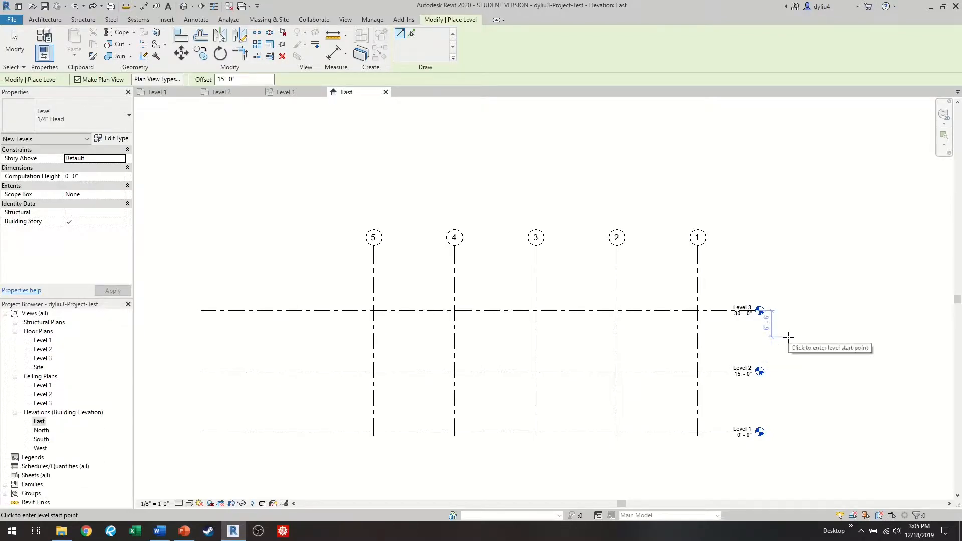
mouse_move(727, 335)
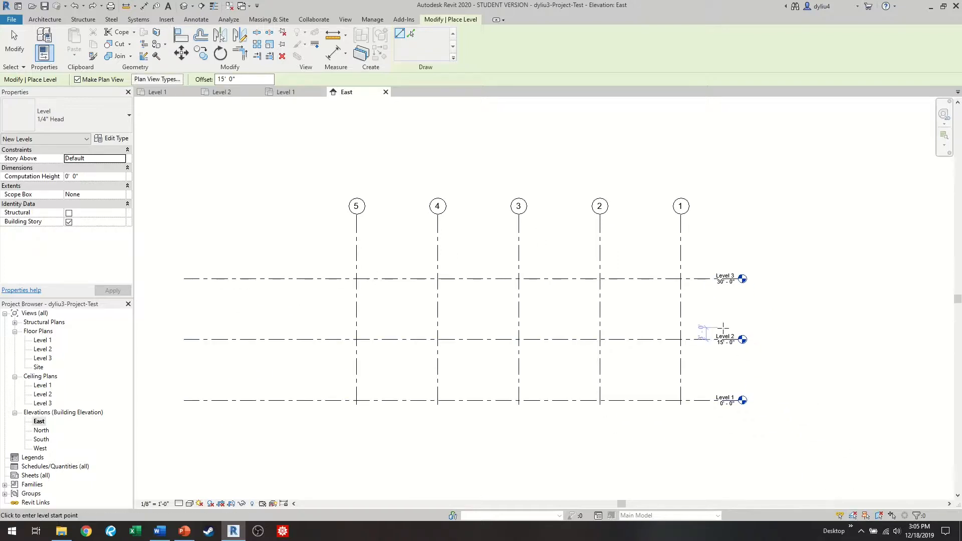
mouse_move(191, 120)
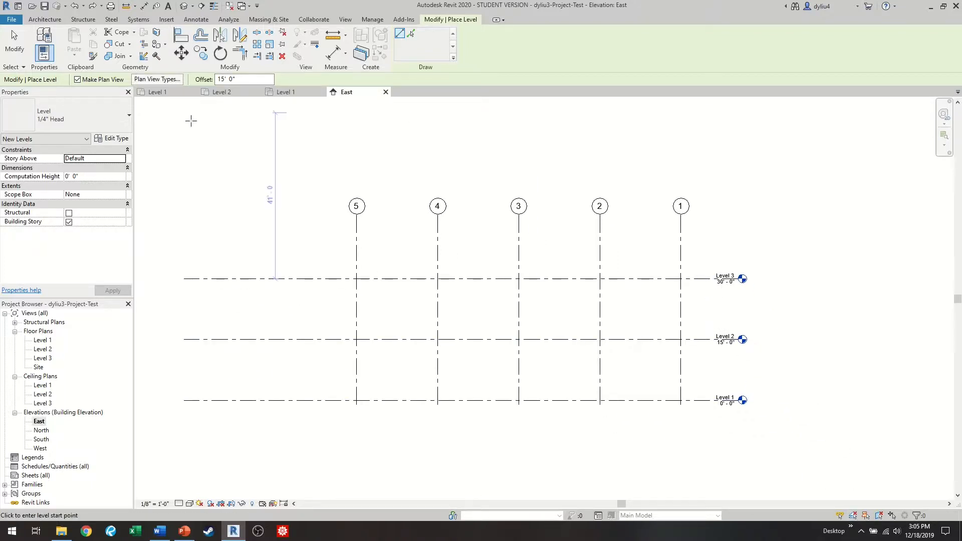